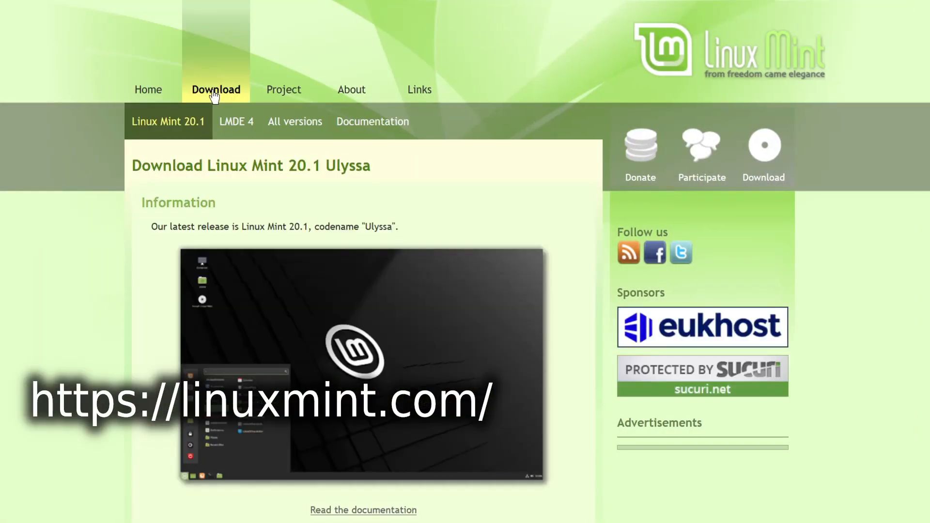
Step: Scroll the Linux Mint 20.1 download page down to the country mirror list
scroll(down, 3)
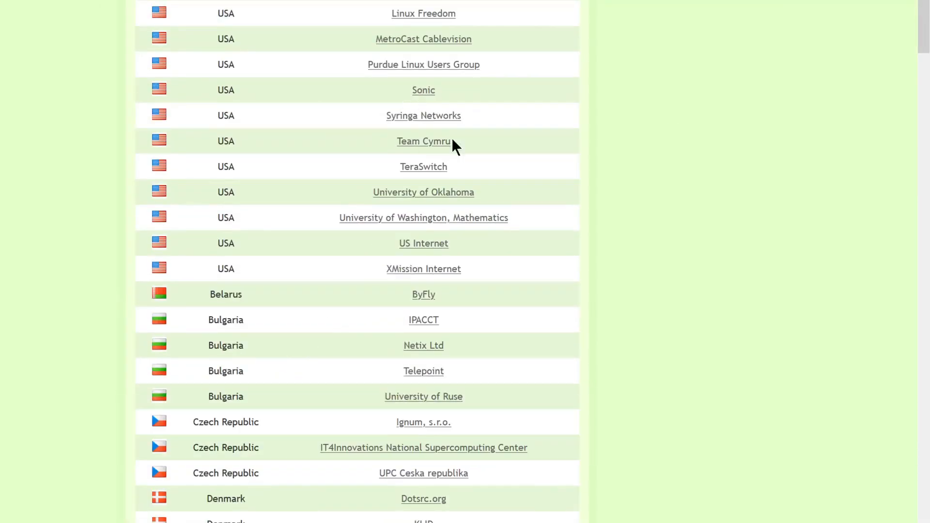
mouse_move(413, 249)
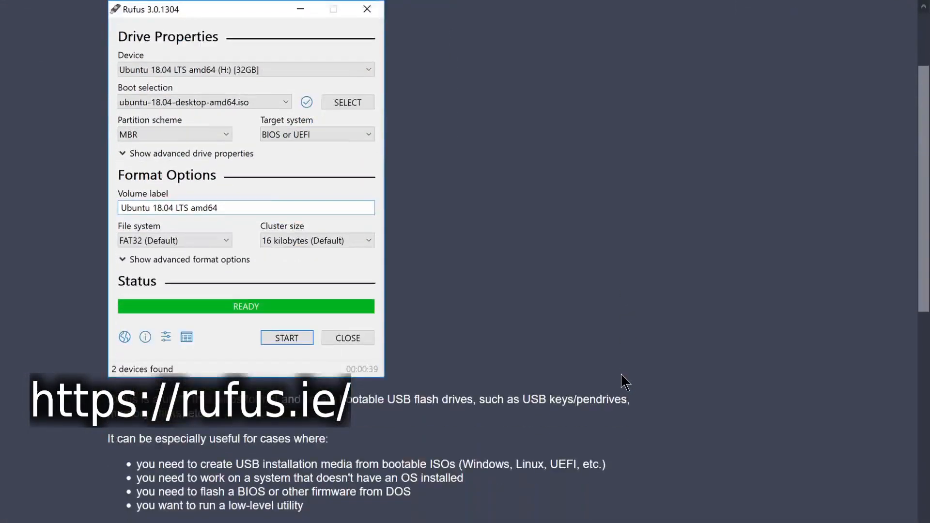
Step: Scroll the rufus.ie page down to the Rufus download links
scroll(down, 3)
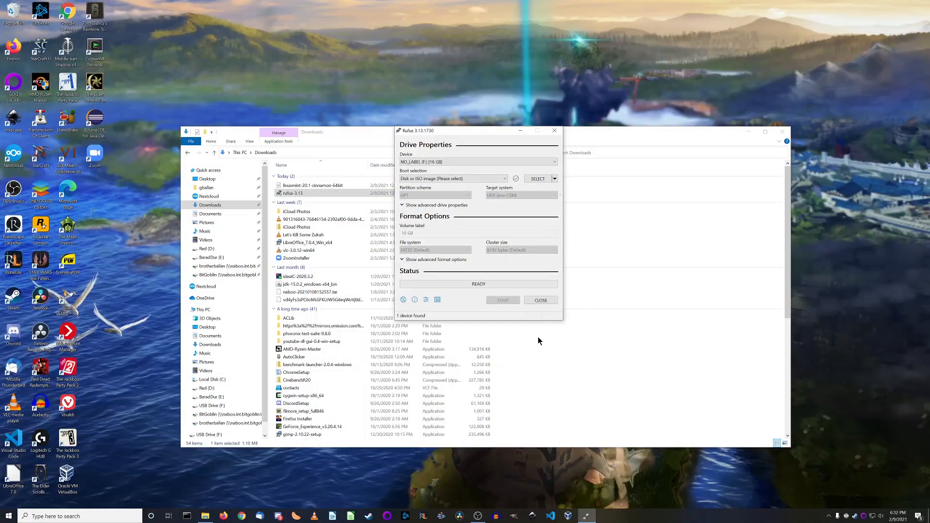
Step: Keep NO_LABEL (F:) as device and load linuxmint-20.1-cinnamon-64bit from Downloads as the boot image
click(477, 162)
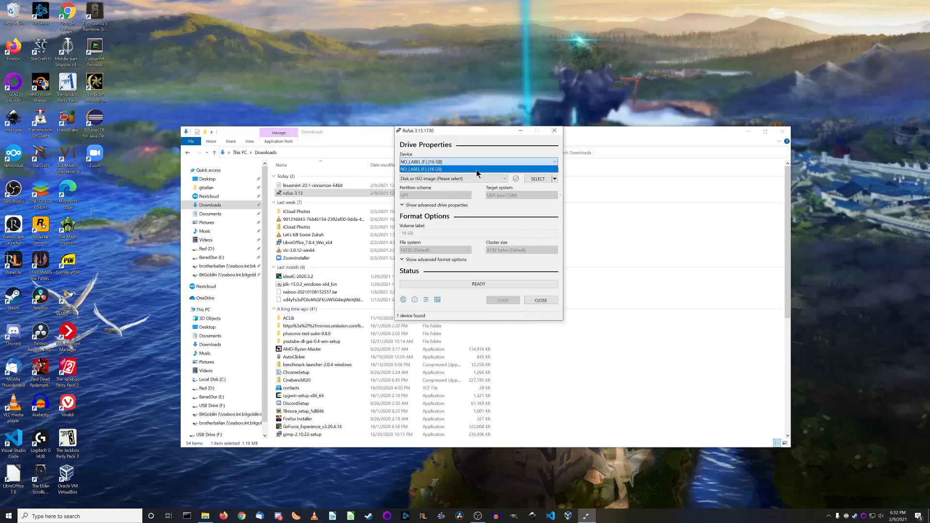
click(477, 169)
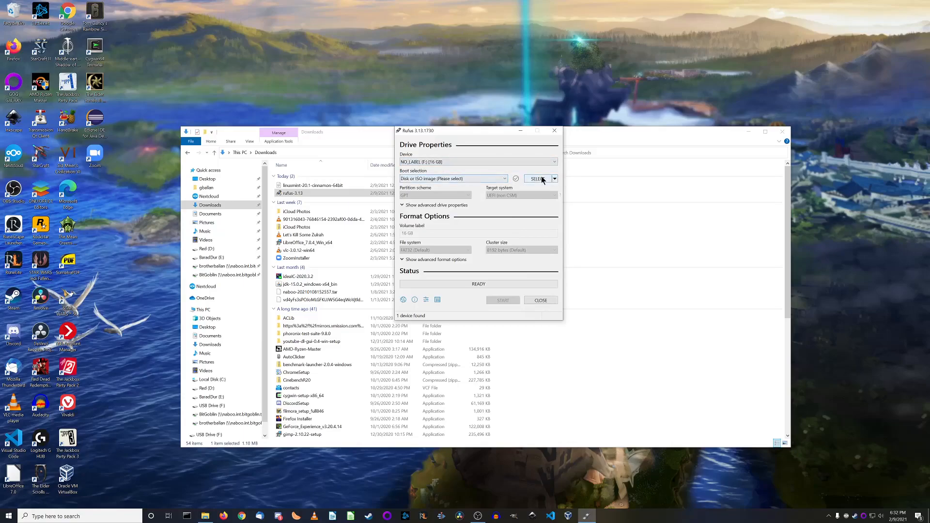
click(537, 178)
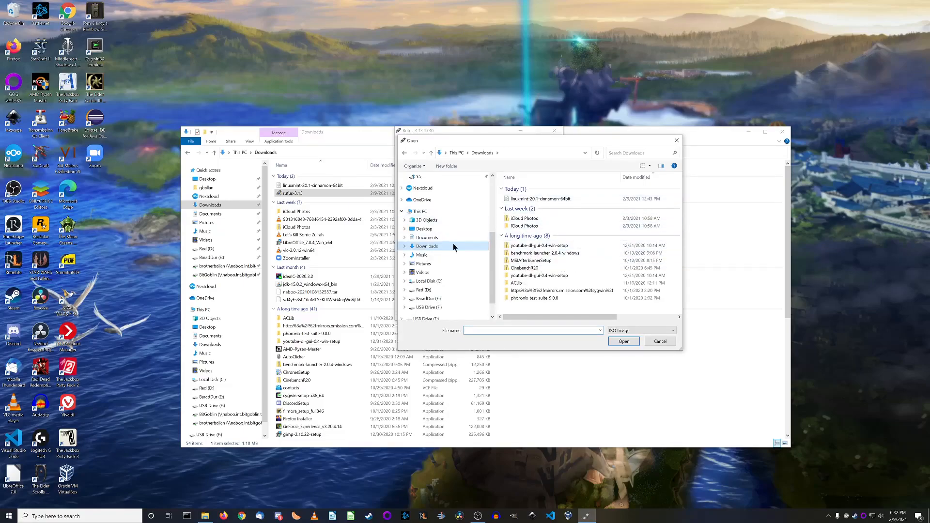
click(540, 199)
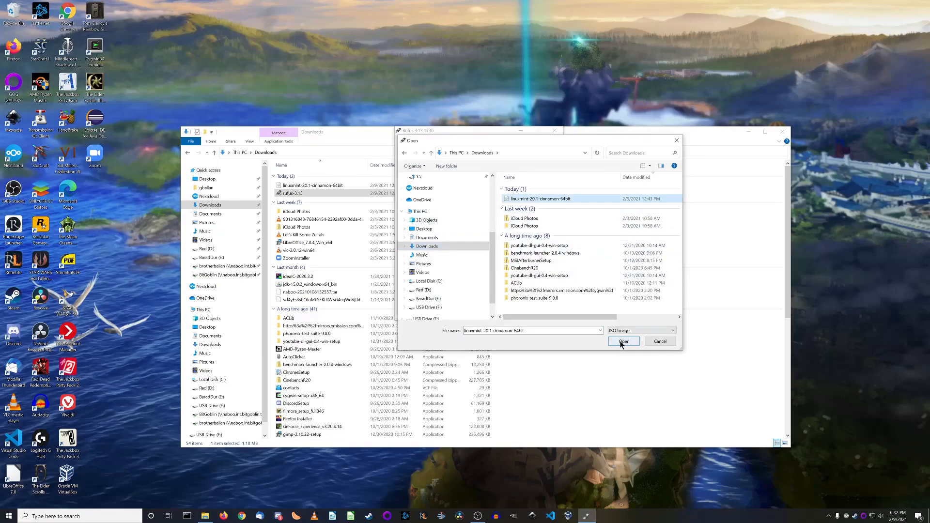
click(623, 342)
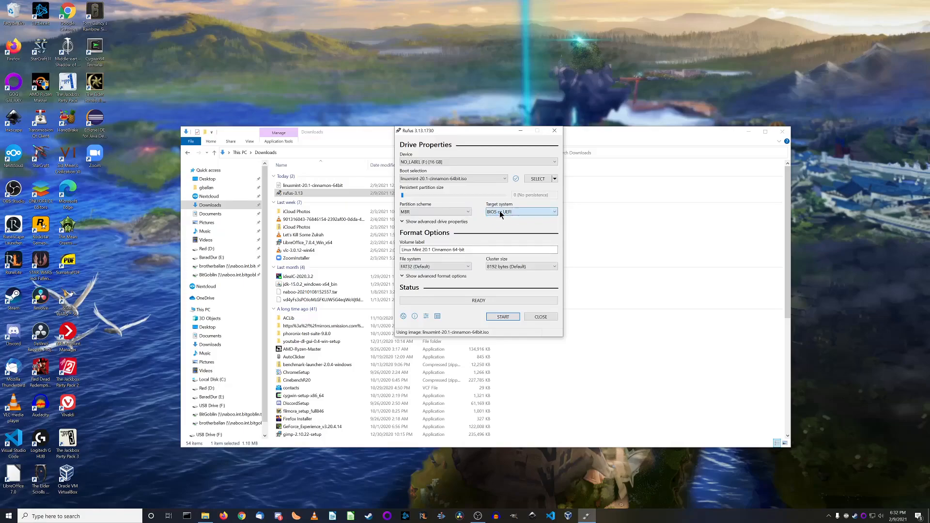
mouse_move(447, 265)
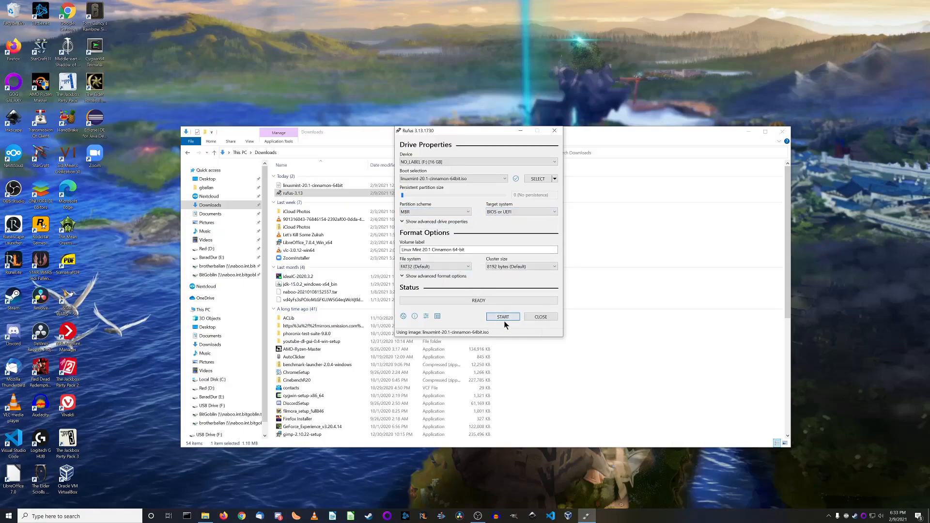
Step: Write the image in ISO Image mode, allowing the Syslinux download and the data-loss erase, then close Rufus
click(503, 315)
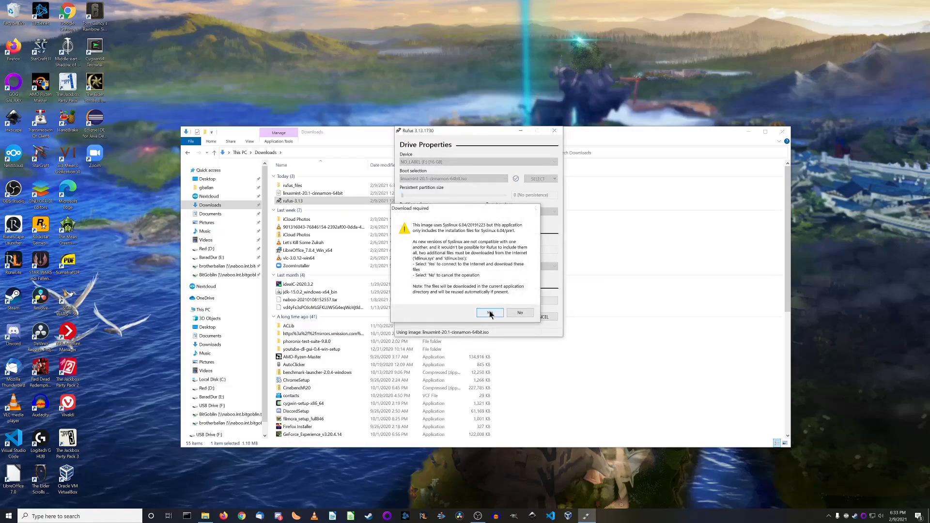
click(488, 314)
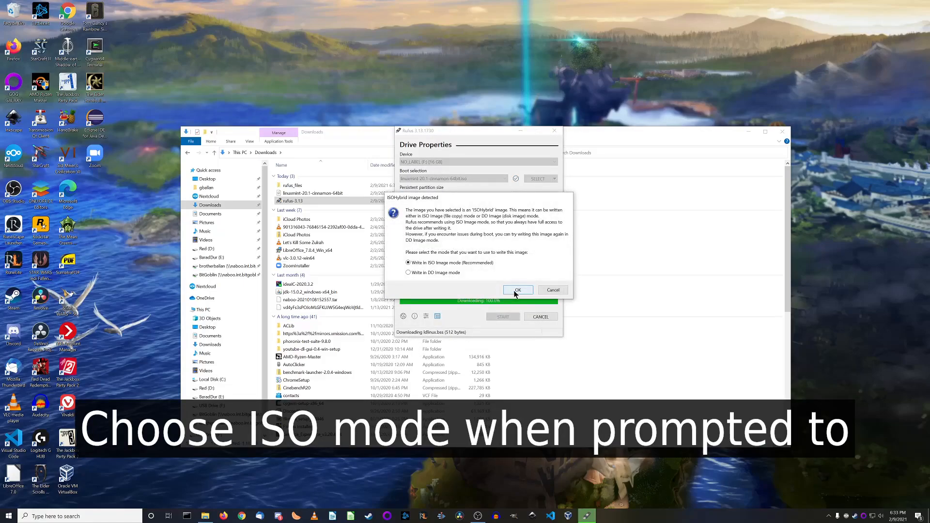
click(517, 290)
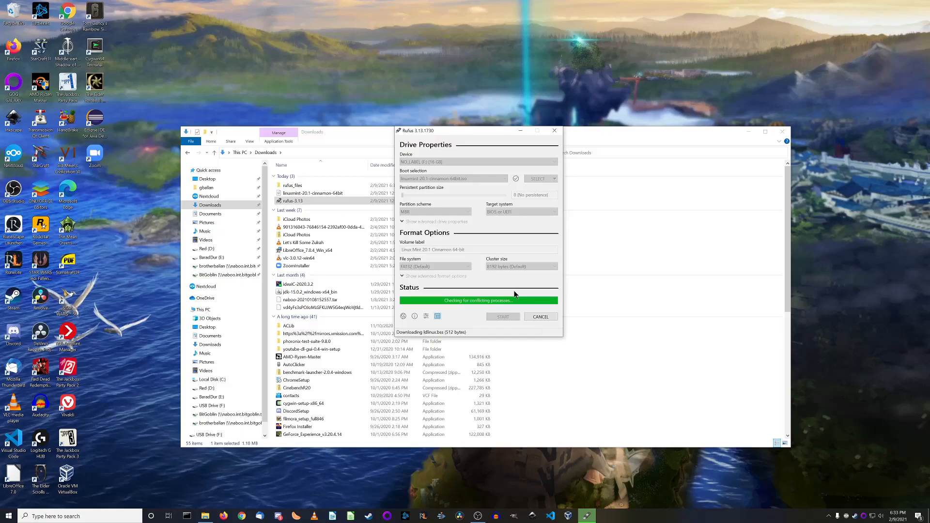
click(502, 316)
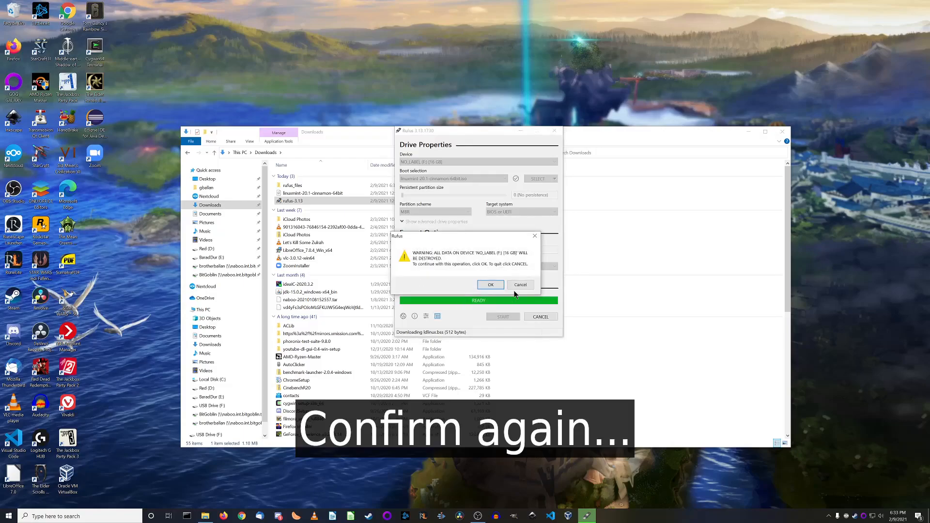
click(490, 285)
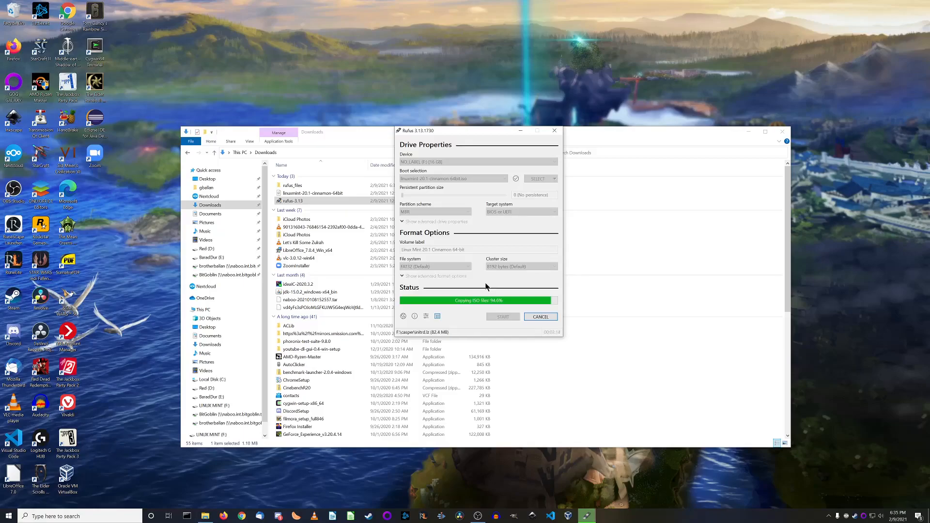
right_click(6, 516)
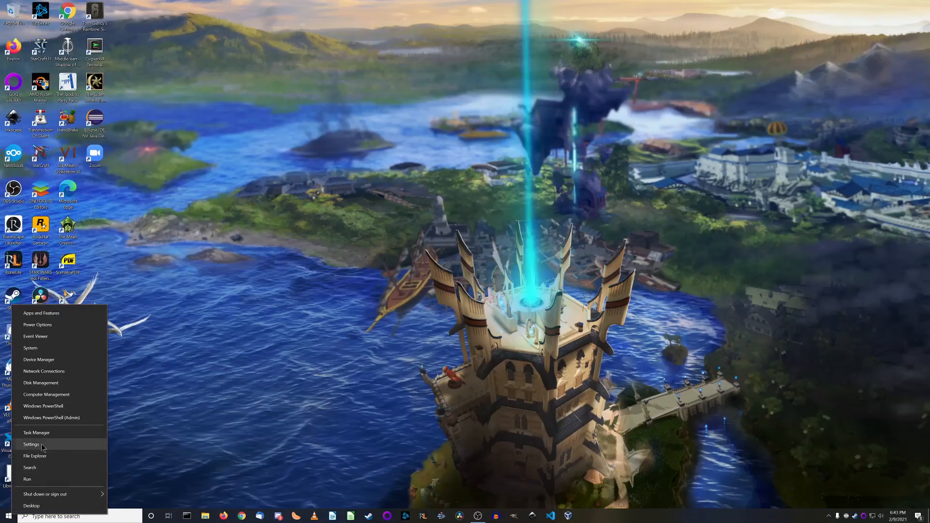
Step: Shrink the C: volume by 80000 MB via Shrink Volume in Disk Management
click(40, 383)
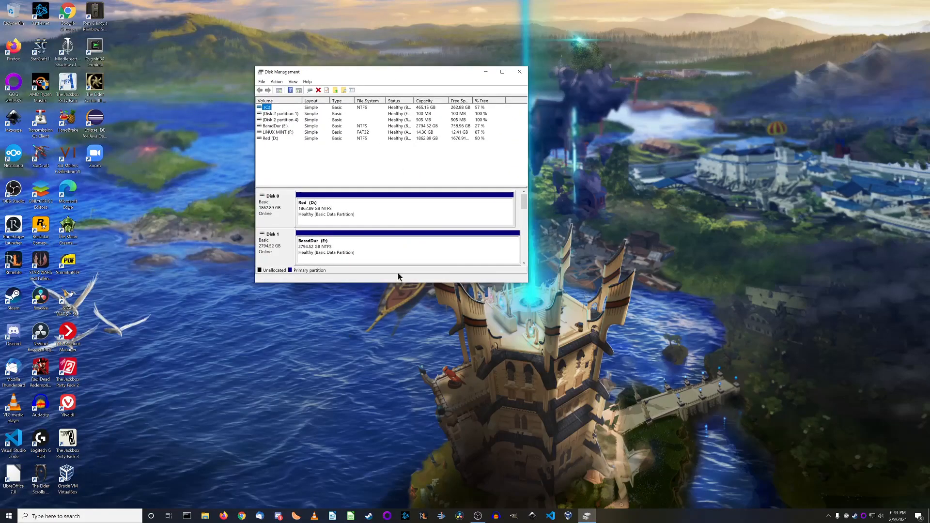
scroll(down, 3)
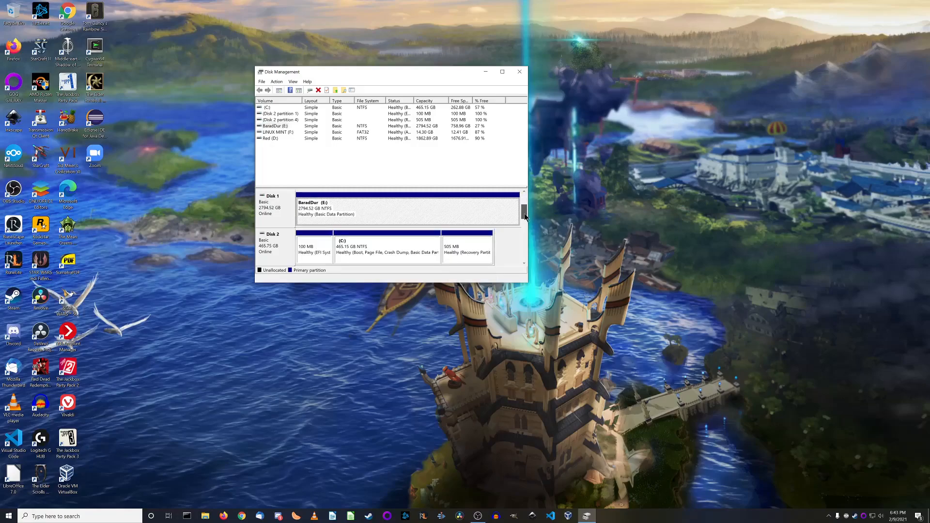
right_click(386, 211)
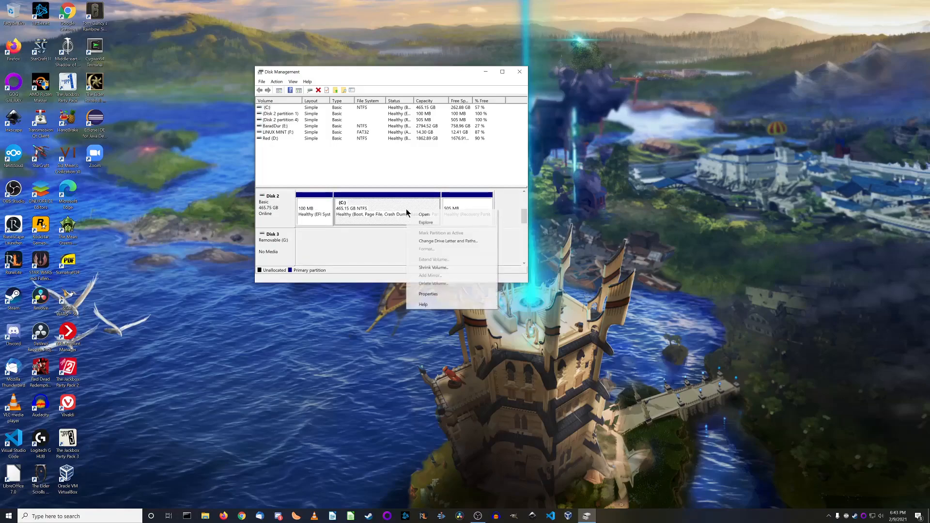
click(433, 267)
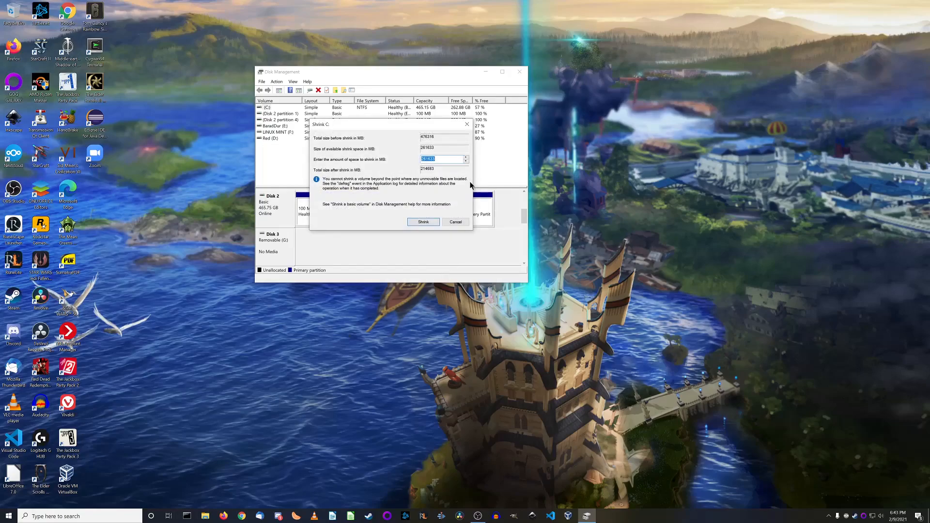
mouse_move(452, 153)
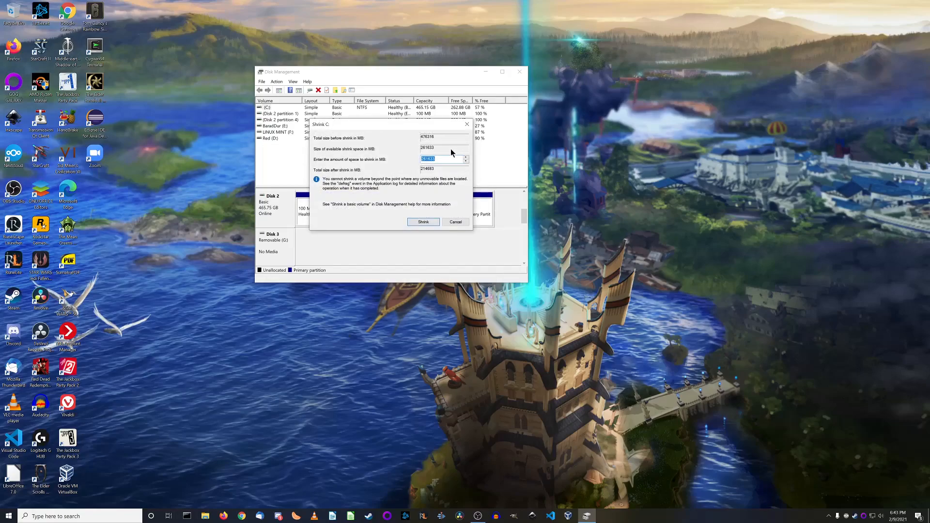
text(80000)
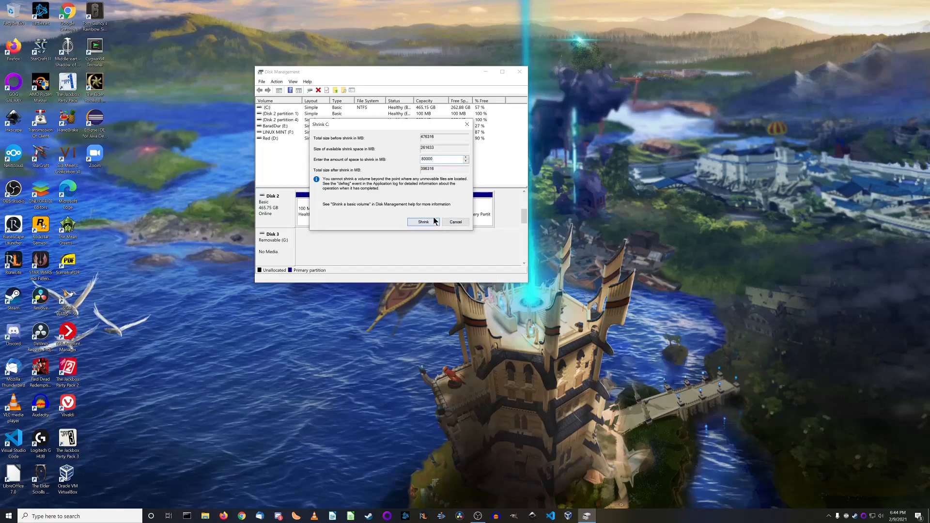
click(423, 222)
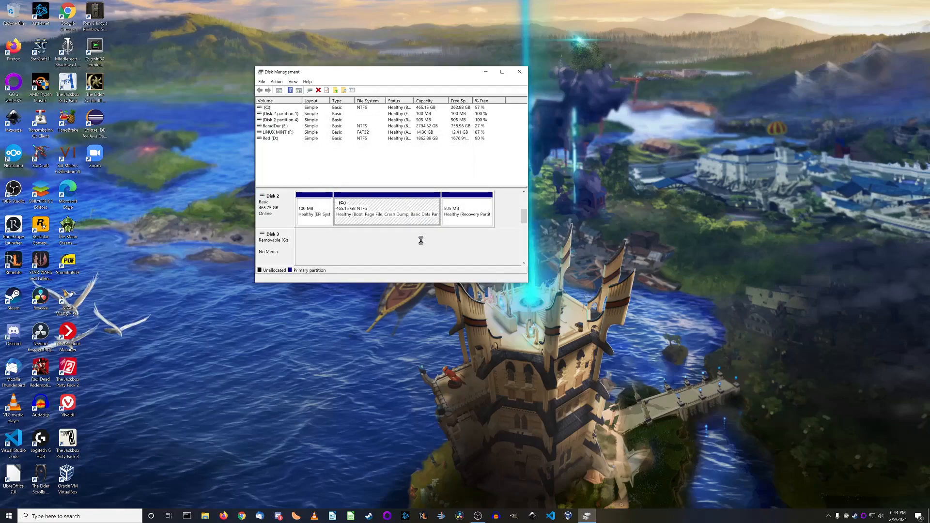